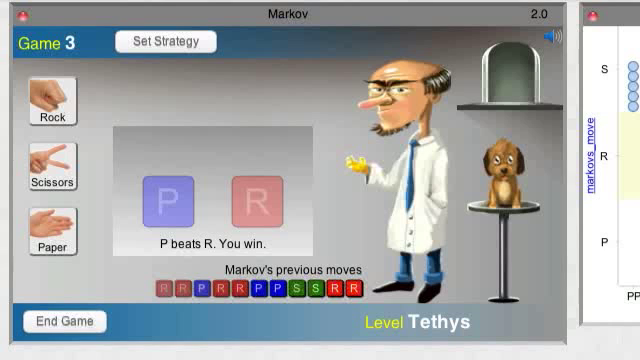
{"action": "mouse_move", "coordinate": [304, 316]}
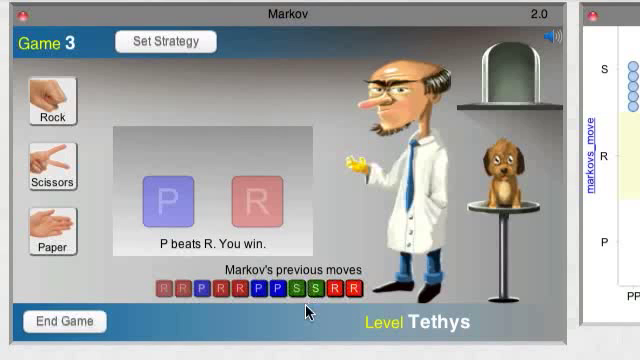
{"action": "mouse_move", "coordinate": [190, 304]}
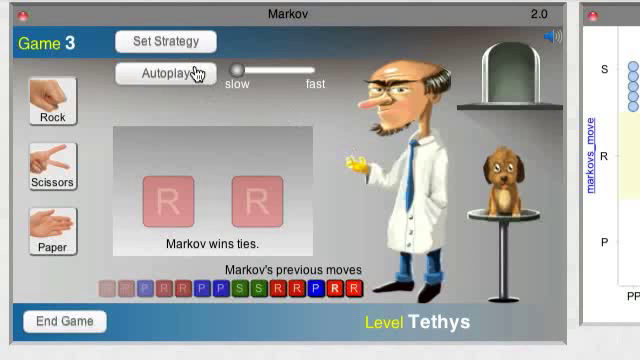
- Autoplay the set strategy through game 3 on Tethys until Game Over, then stop
{"action": "left_click", "coordinate": [164, 74]}
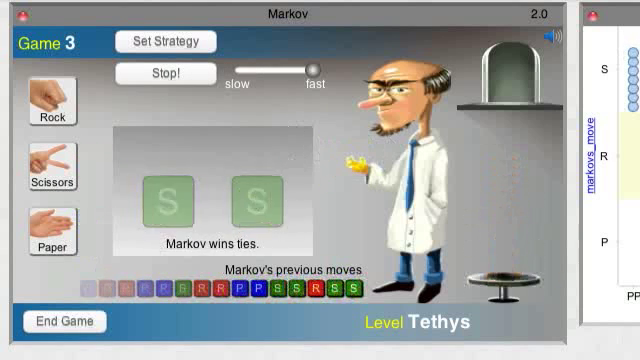
{"action": "left_click", "coordinate": [148, 72]}
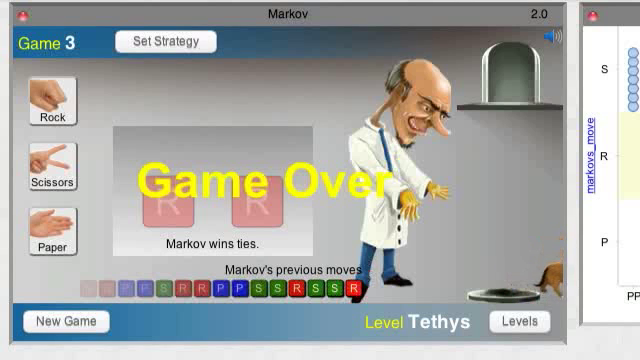